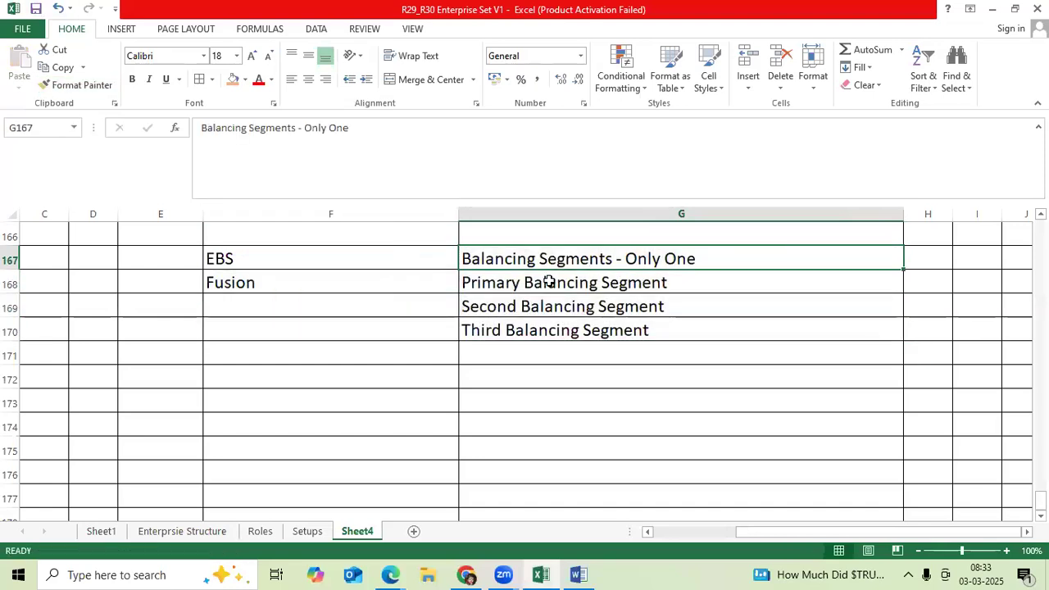
# Copy the Primary Balancing Segment entry from G168
pyautogui.click(330, 258)
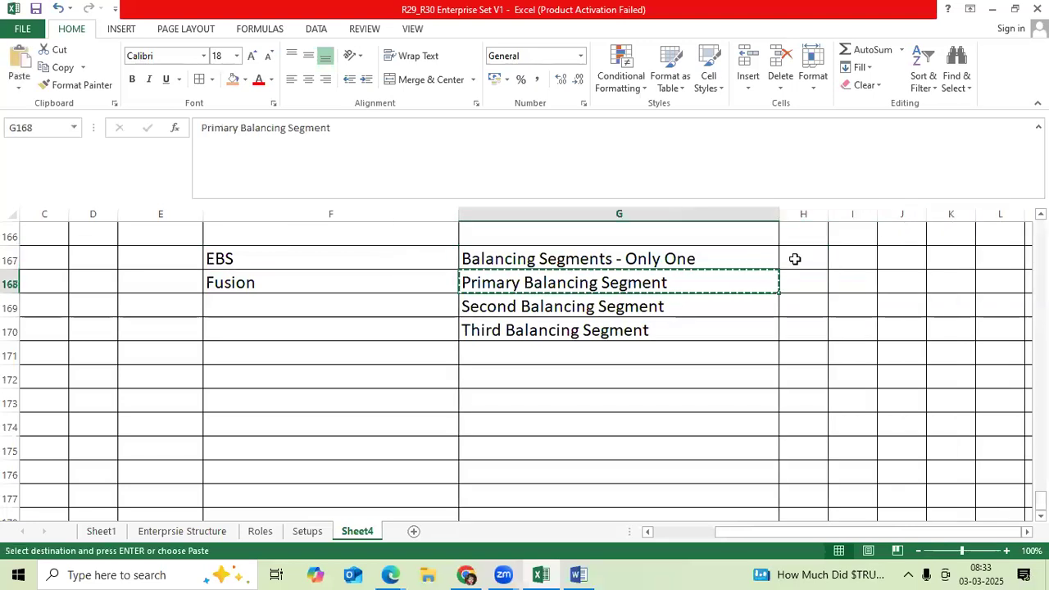
# Paste Primary Balancing Segment into H167, widen column H, and shade G167:G168 orange
pyautogui.click(803, 258)
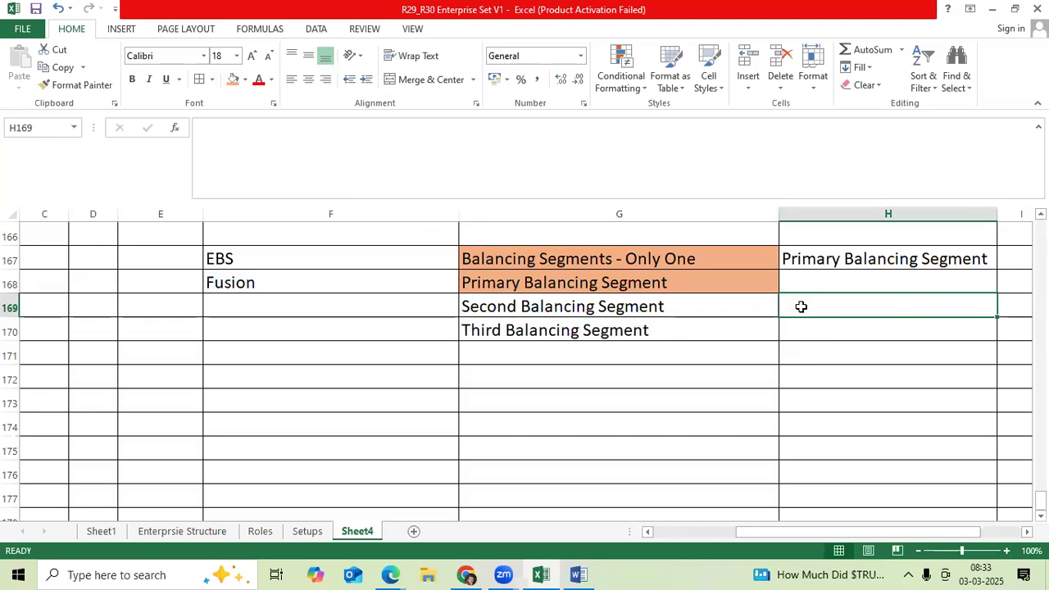
pyautogui.click(607, 330)
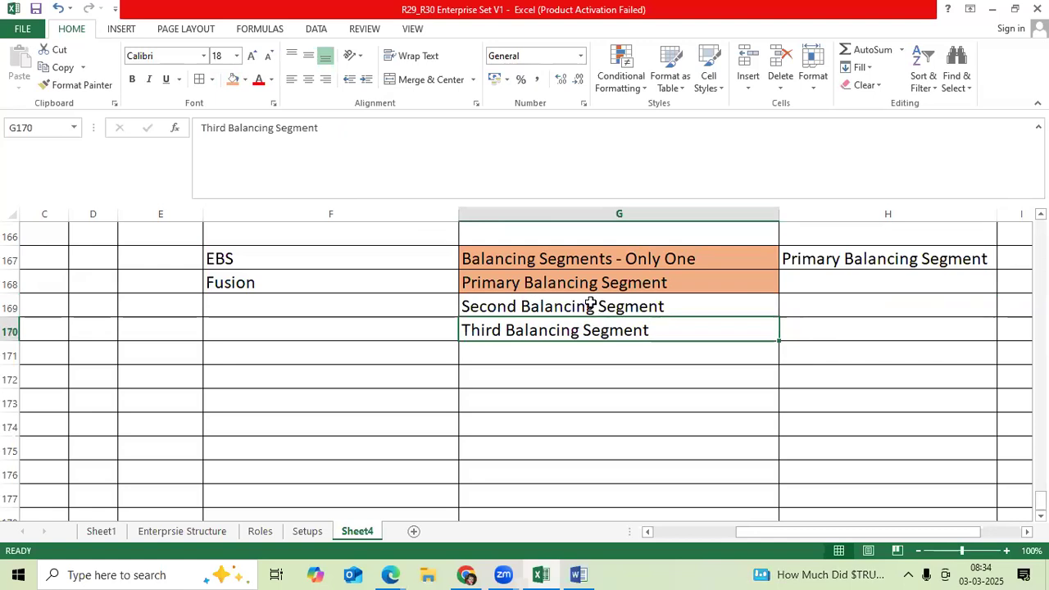
pyautogui.moveTo(373, 409)
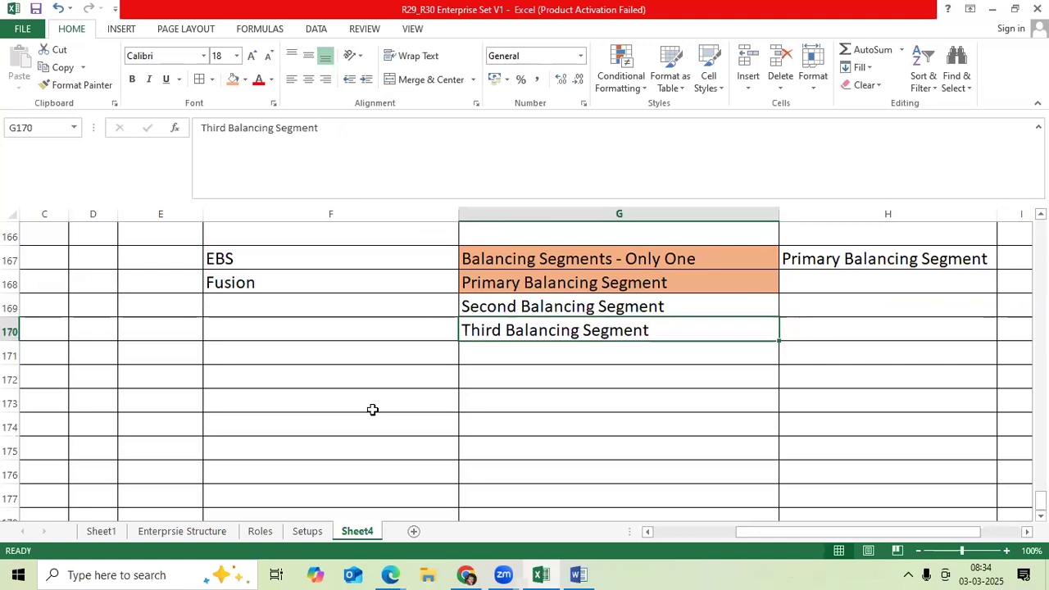
pyautogui.click(330, 424)
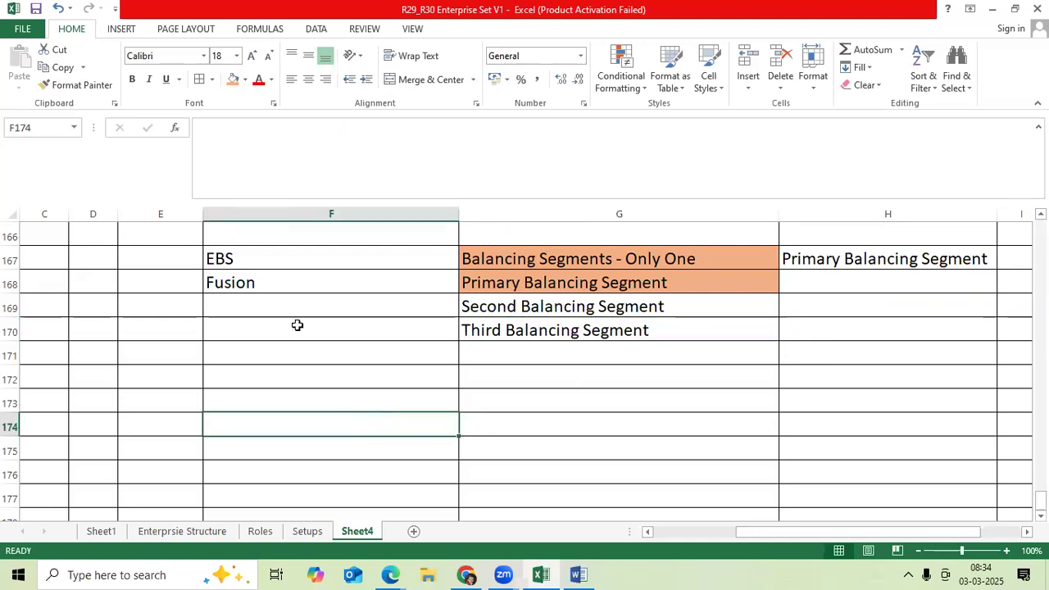
pyautogui.click(331, 282)
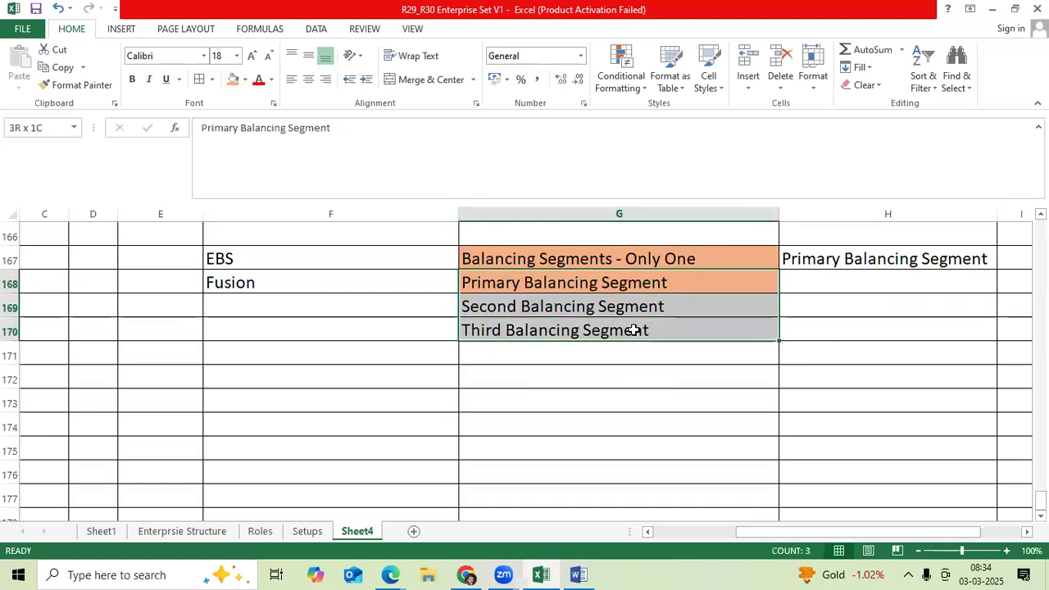
pyautogui.click(618, 378)
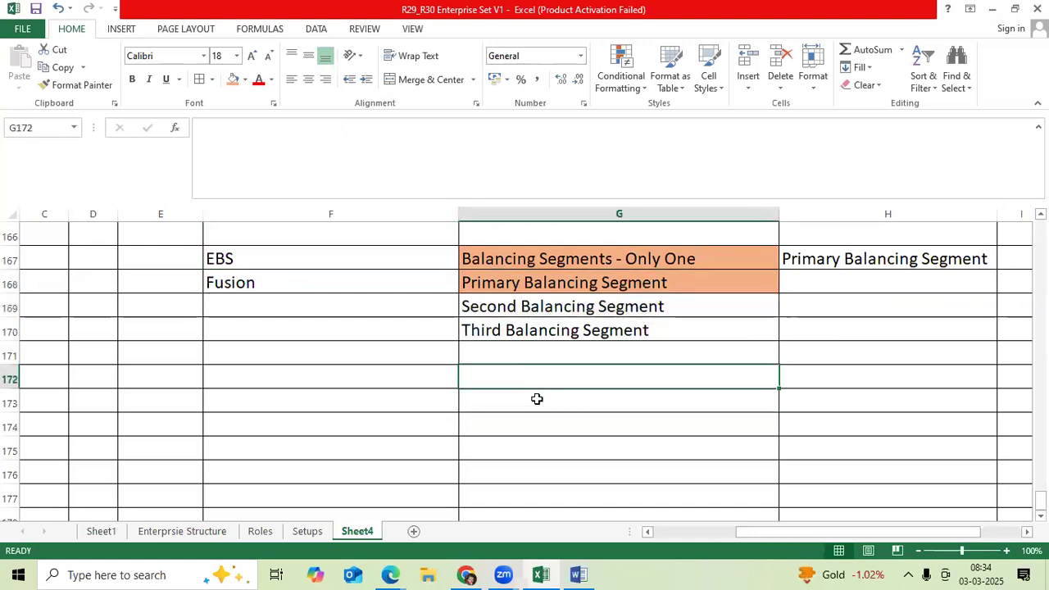
pyautogui.moveTo(544, 400)
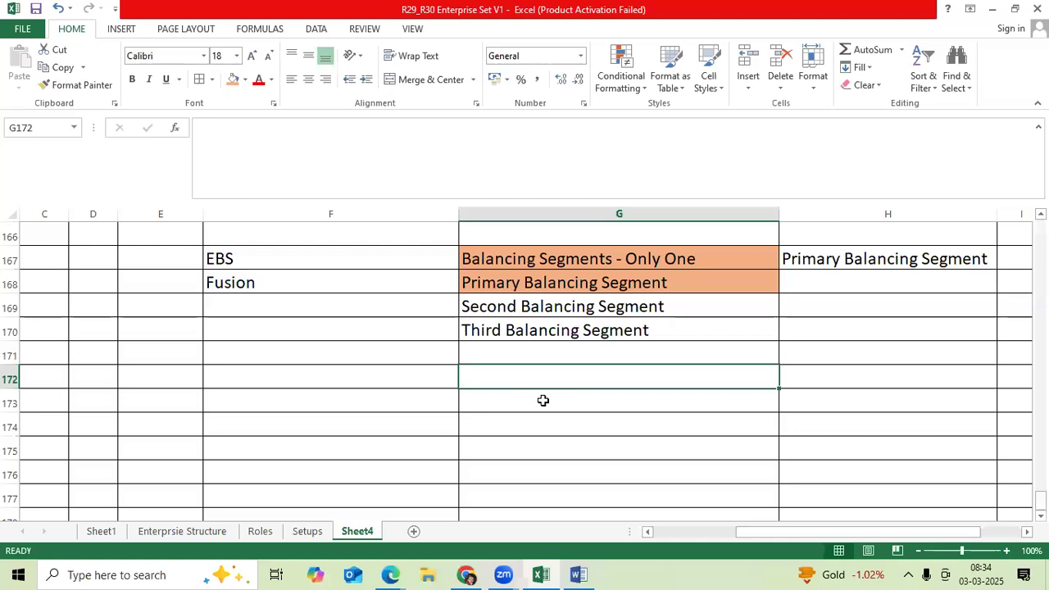
pyautogui.moveTo(558, 401)
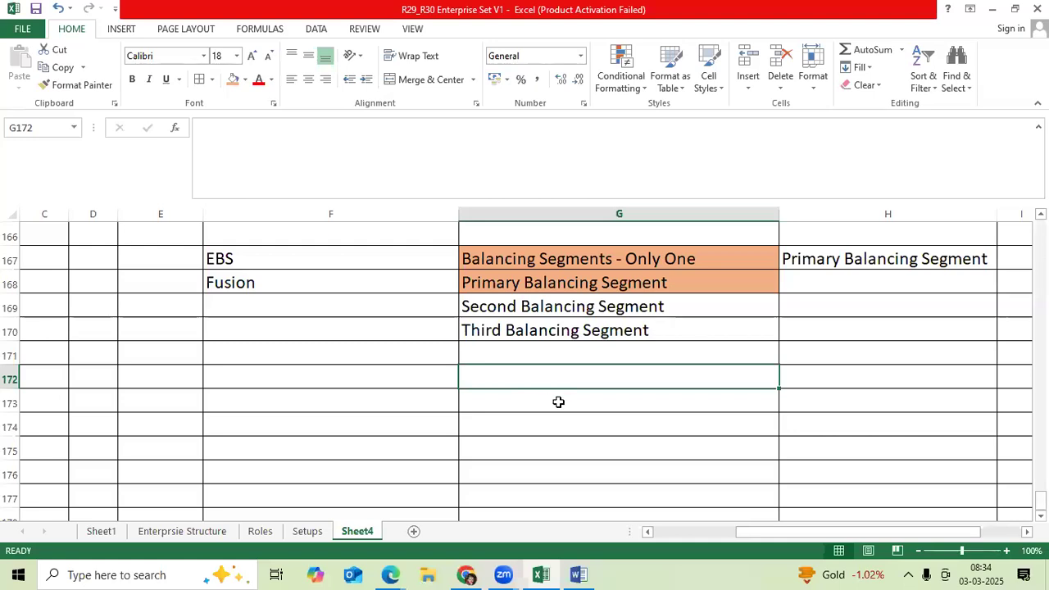